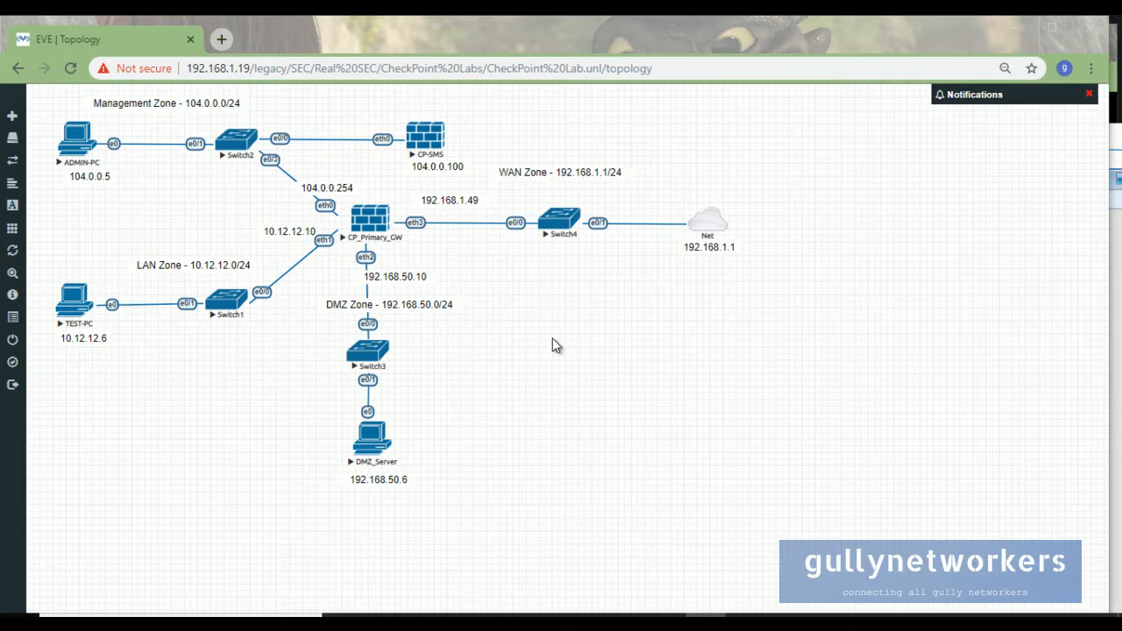
mouse_move(474, 251)
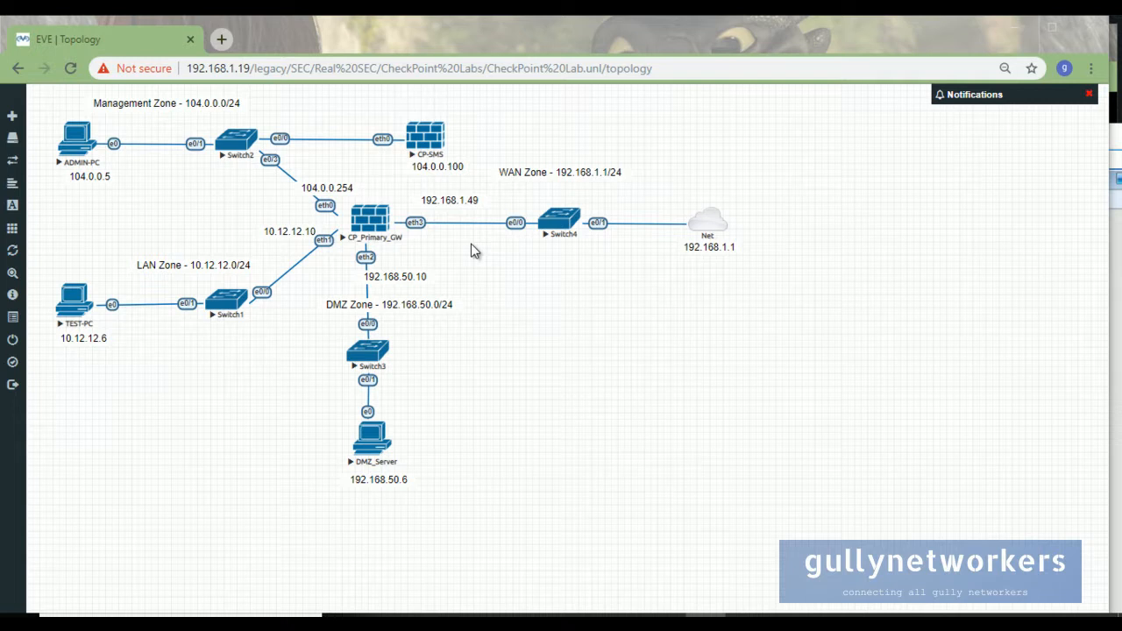
mouse_move(543, 574)
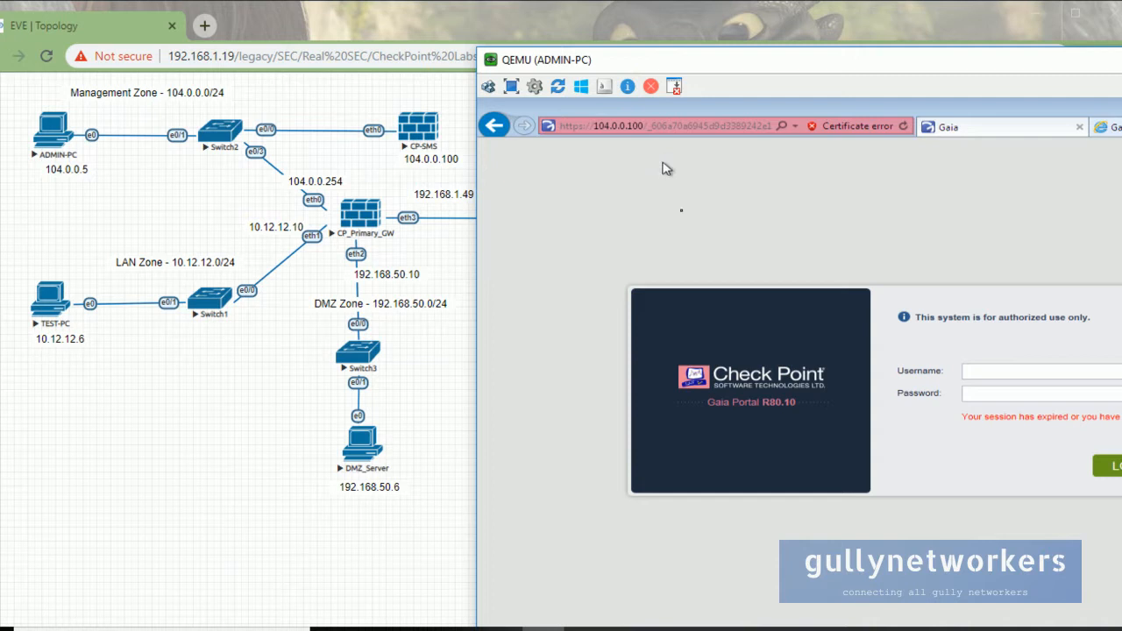
- Log in to CP-SMS Gaia Portal as admin and confirm Halt on the Shut Down page
type("adm")
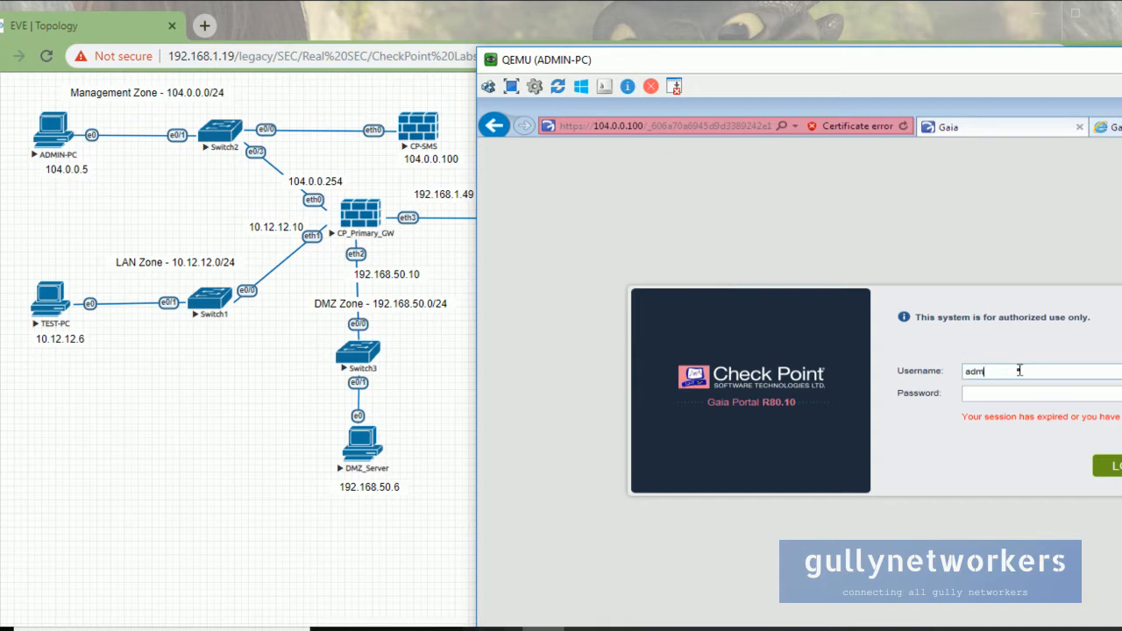
type("admin")
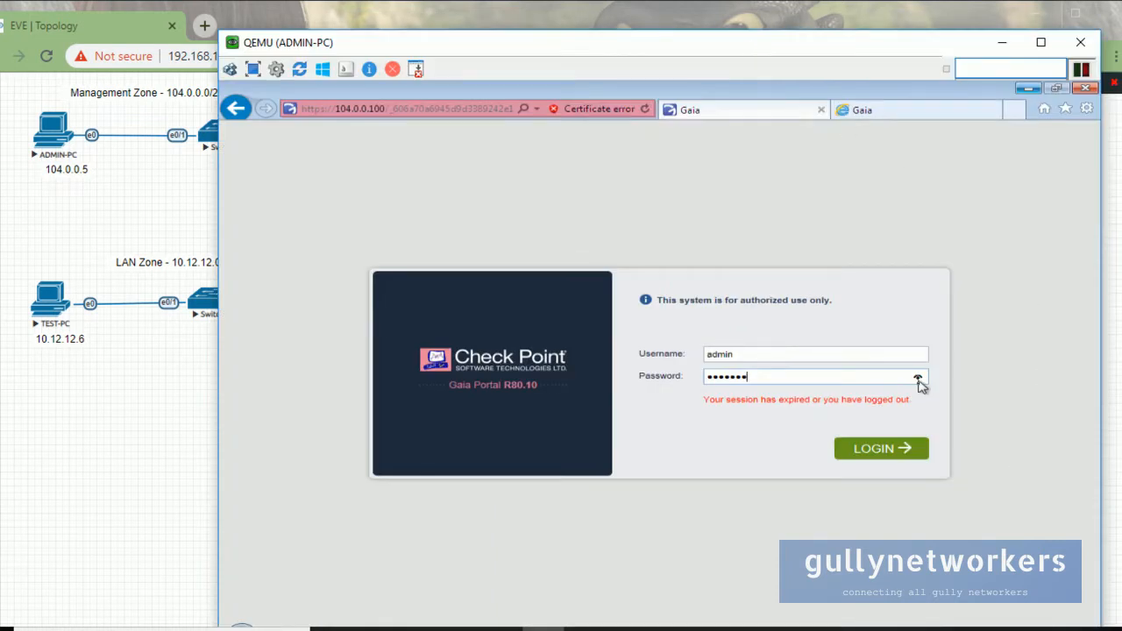
left_click(881, 448)
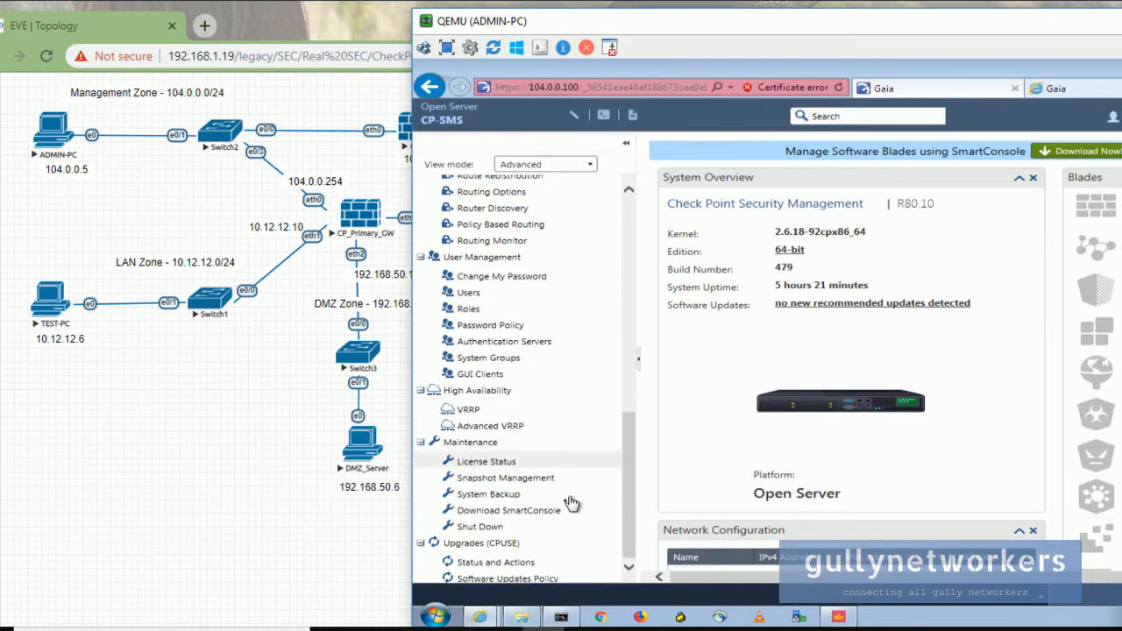
mouse_move(479, 526)
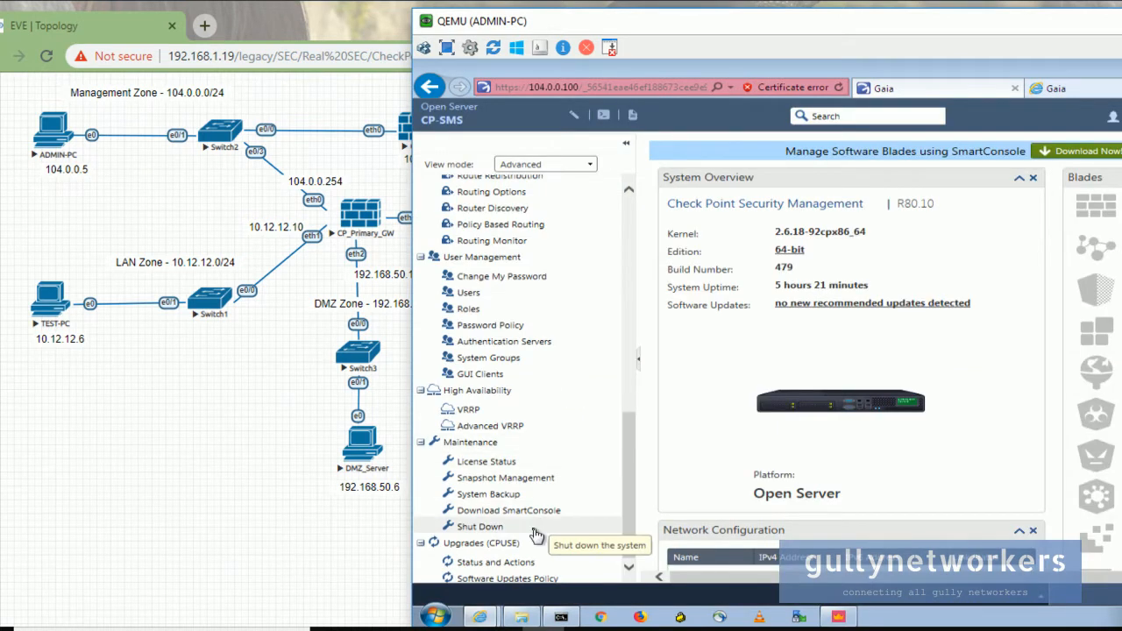
mouse_move(491, 460)
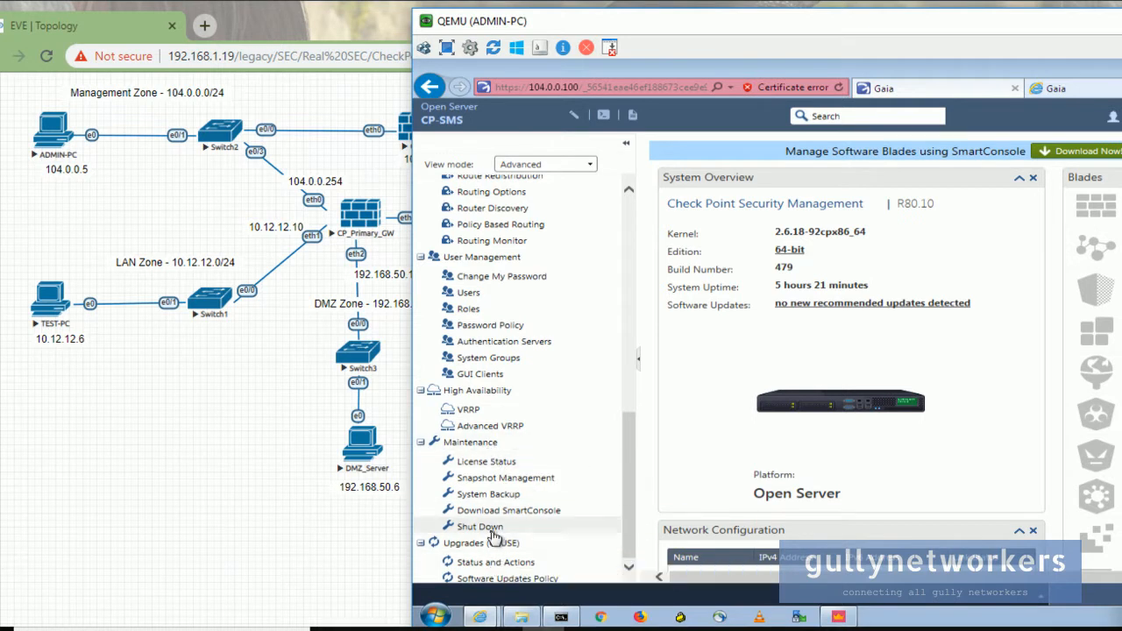
left_click(479, 526)
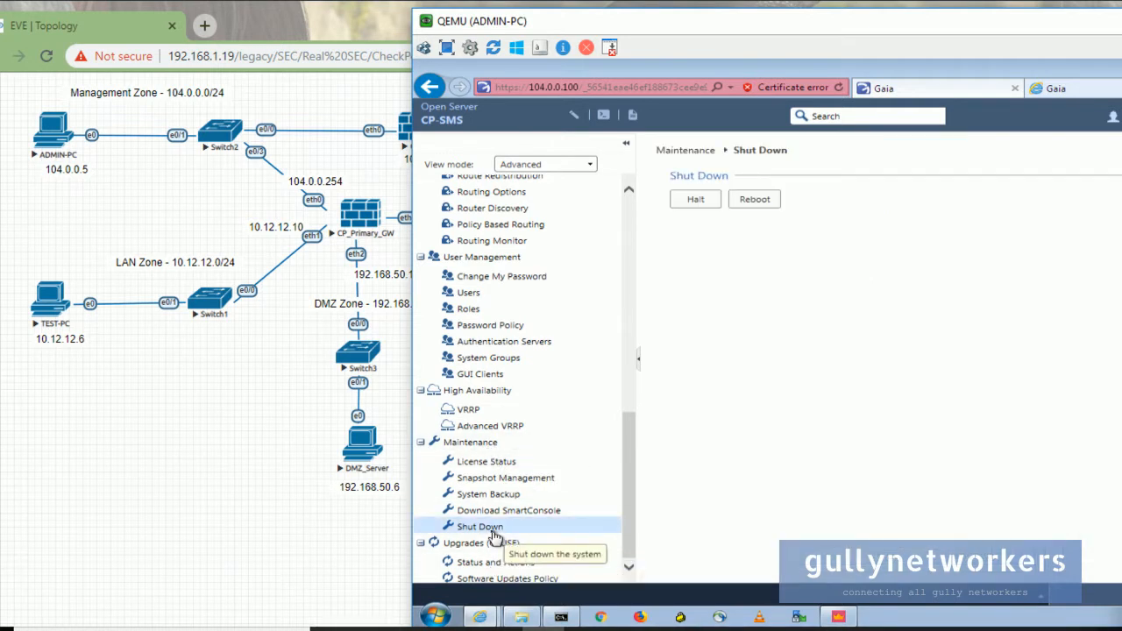
mouse_move(797, 237)
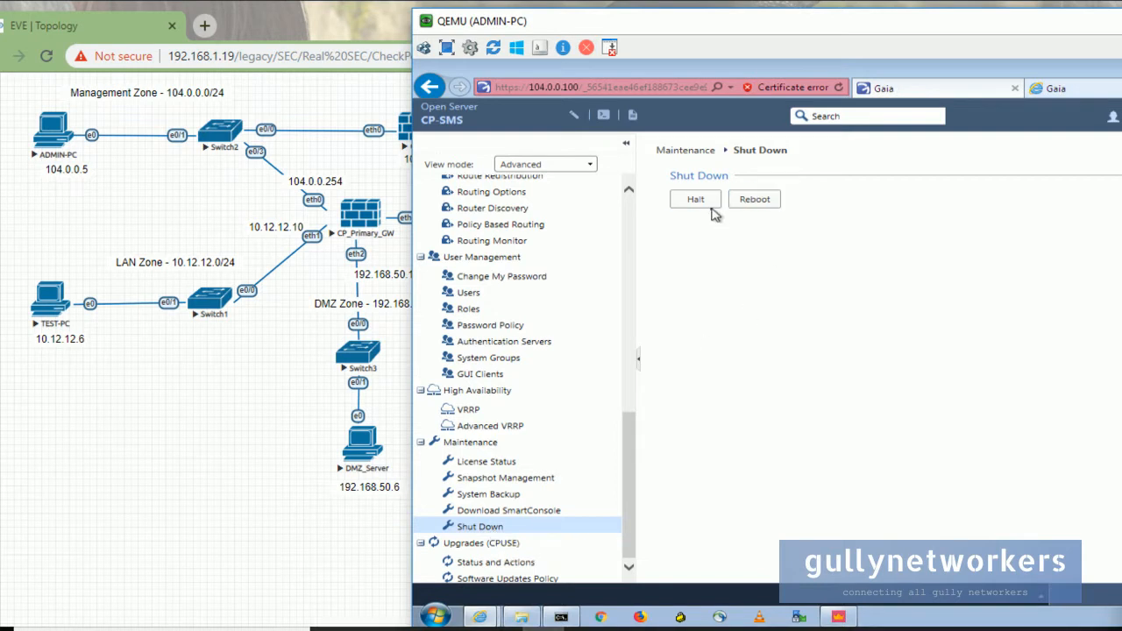
left_click(695, 199)
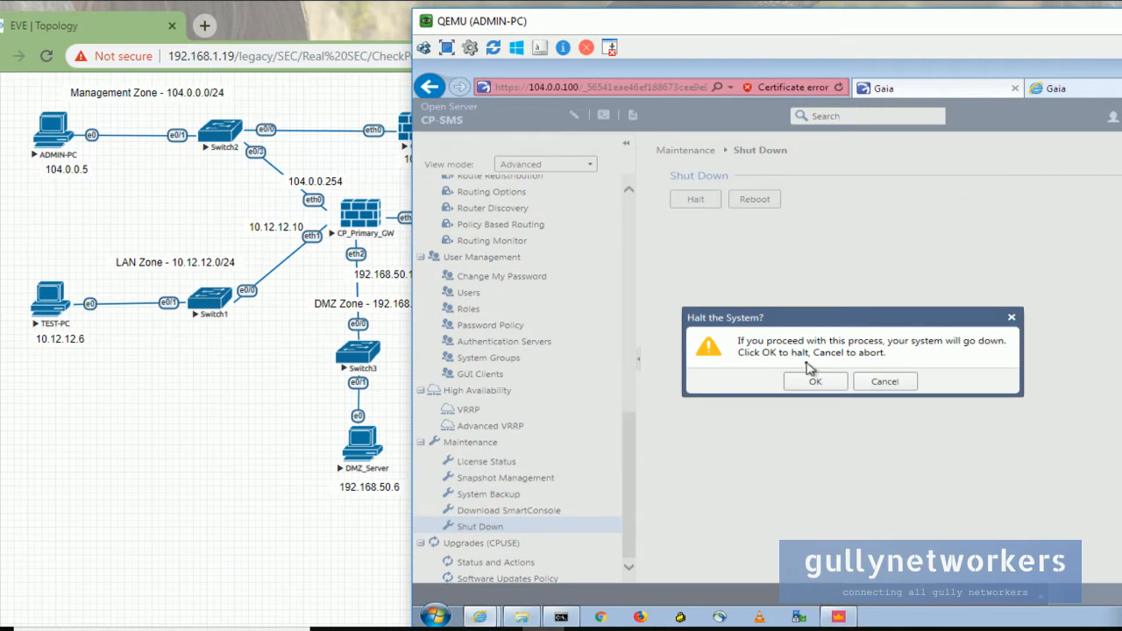
mouse_move(789, 350)
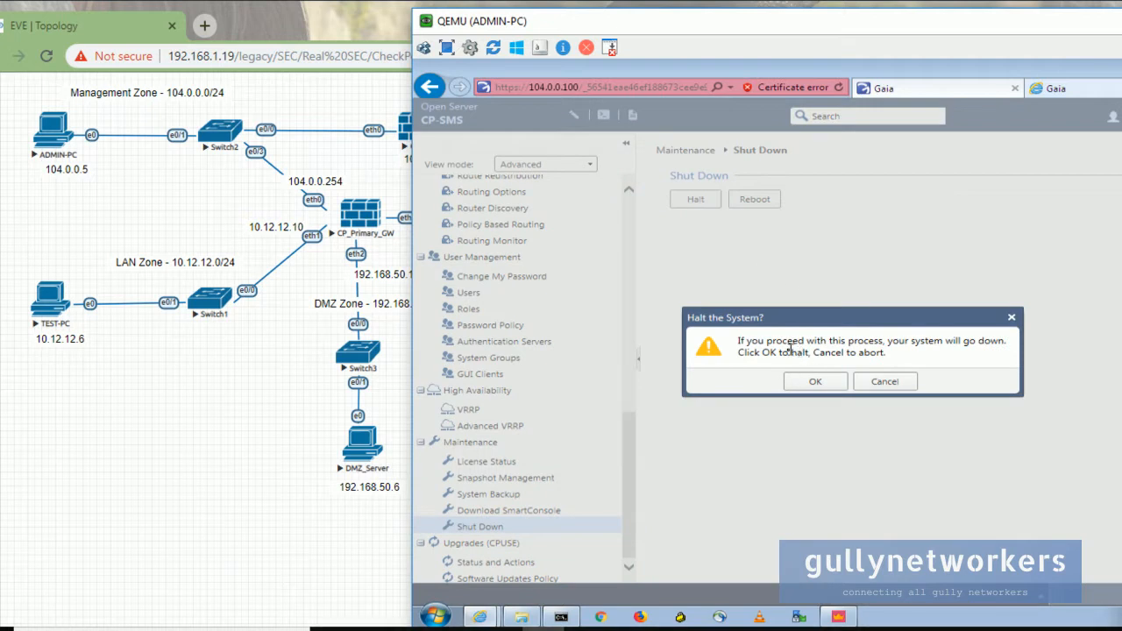
mouse_move(919, 345)
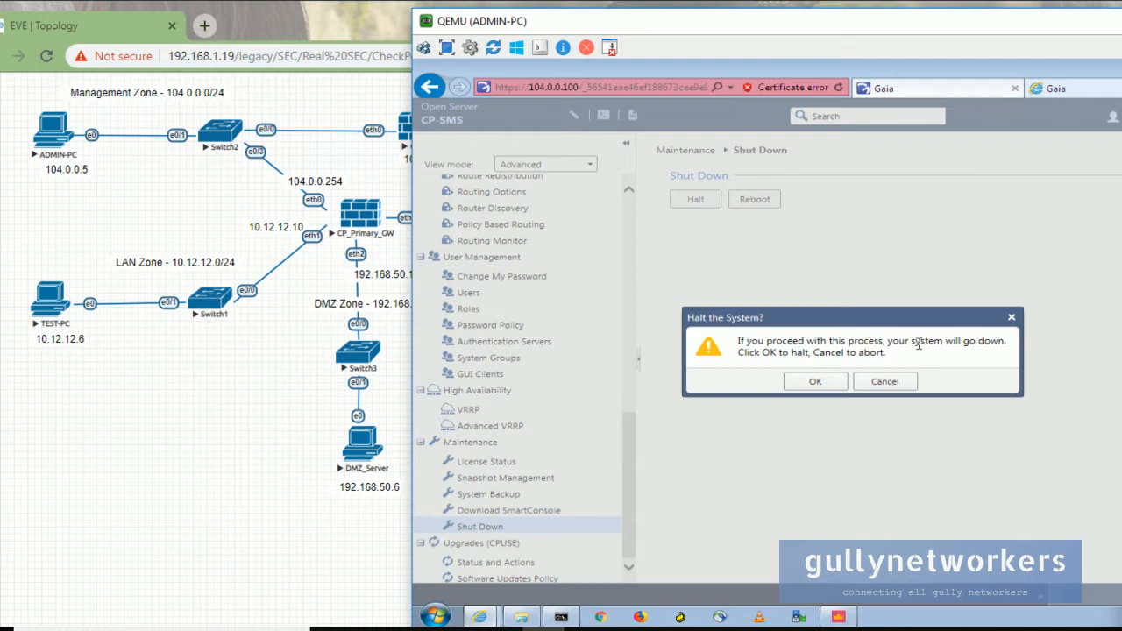
mouse_move(815, 368)
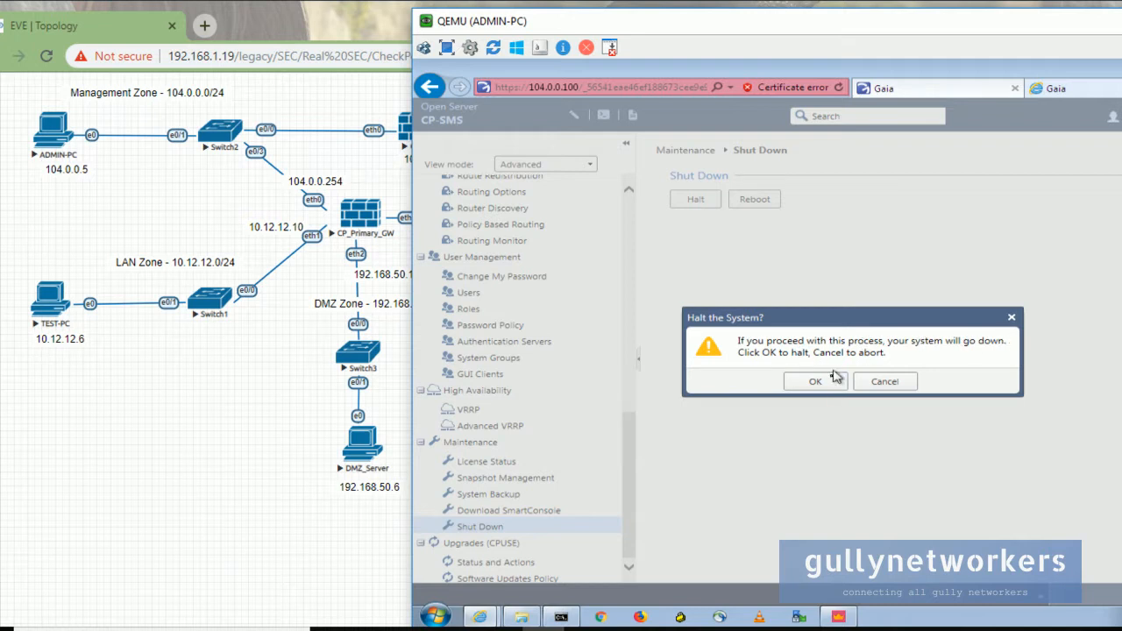
left_click(815, 381)
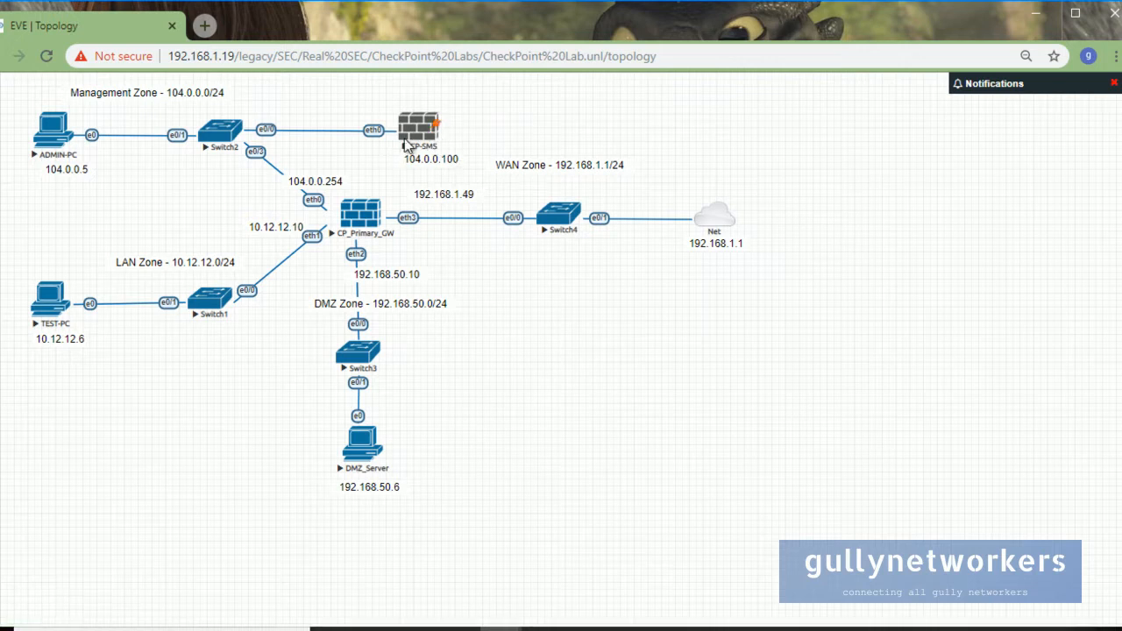
mouse_move(445, 138)
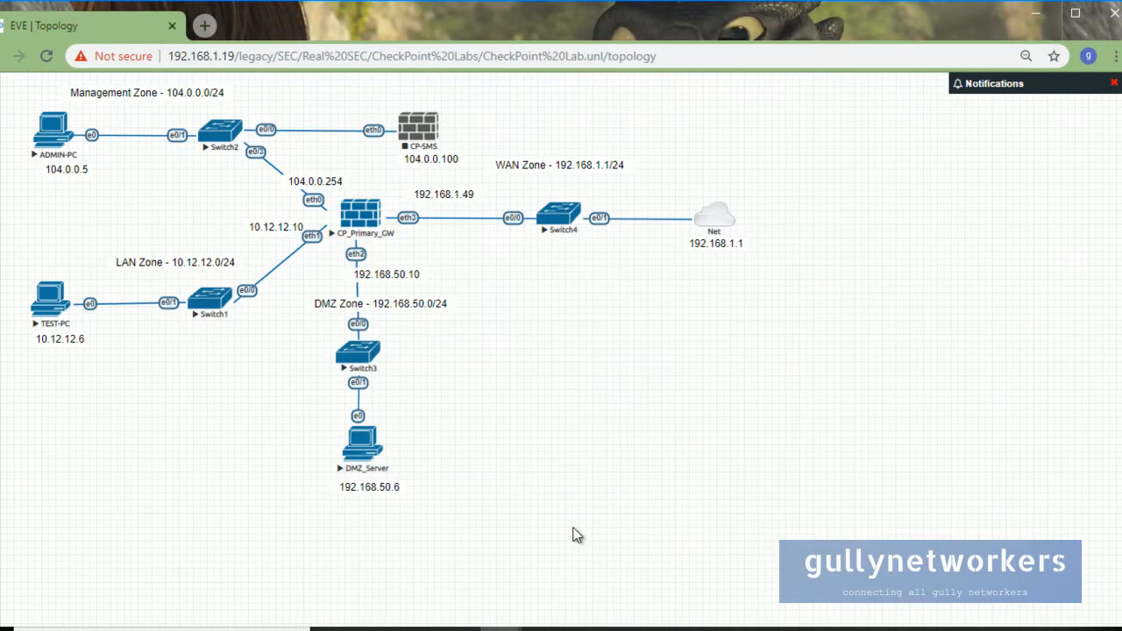
- Open the CP_Primary_GW console, log in as admin, halt it and answer Y to save
double_click(360, 215)
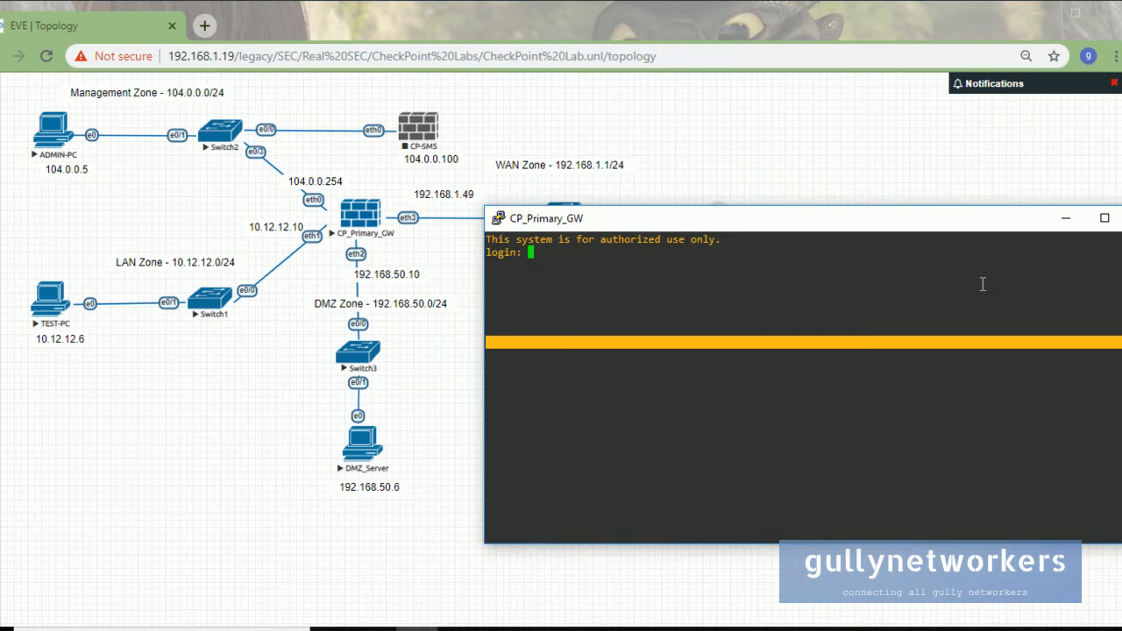
type("admin")
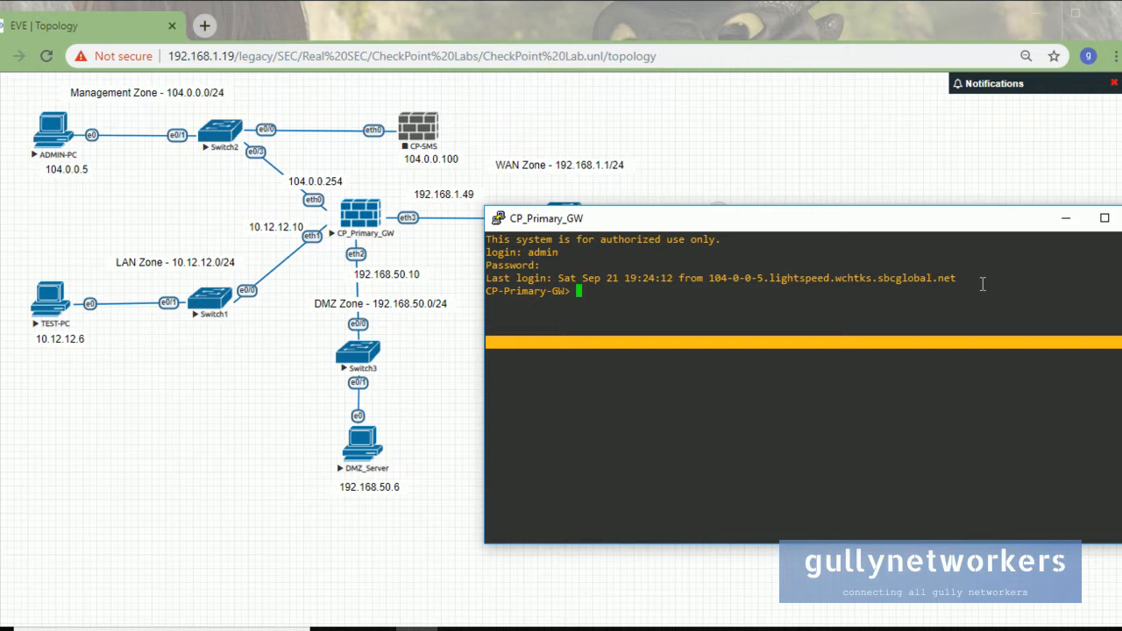
type("halt")
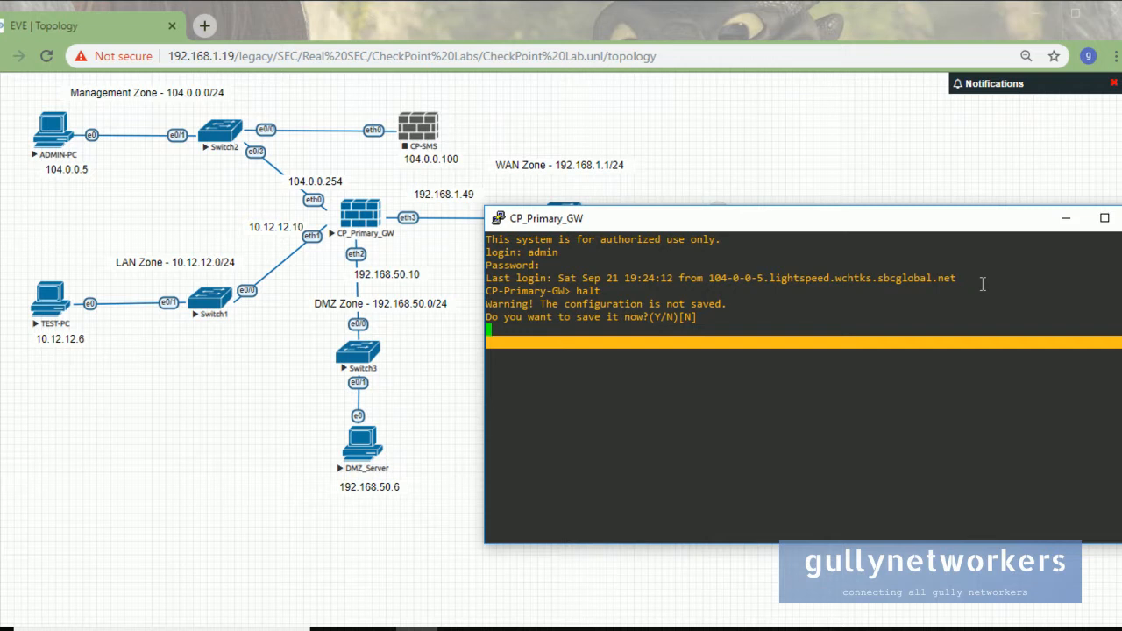
type("Y")
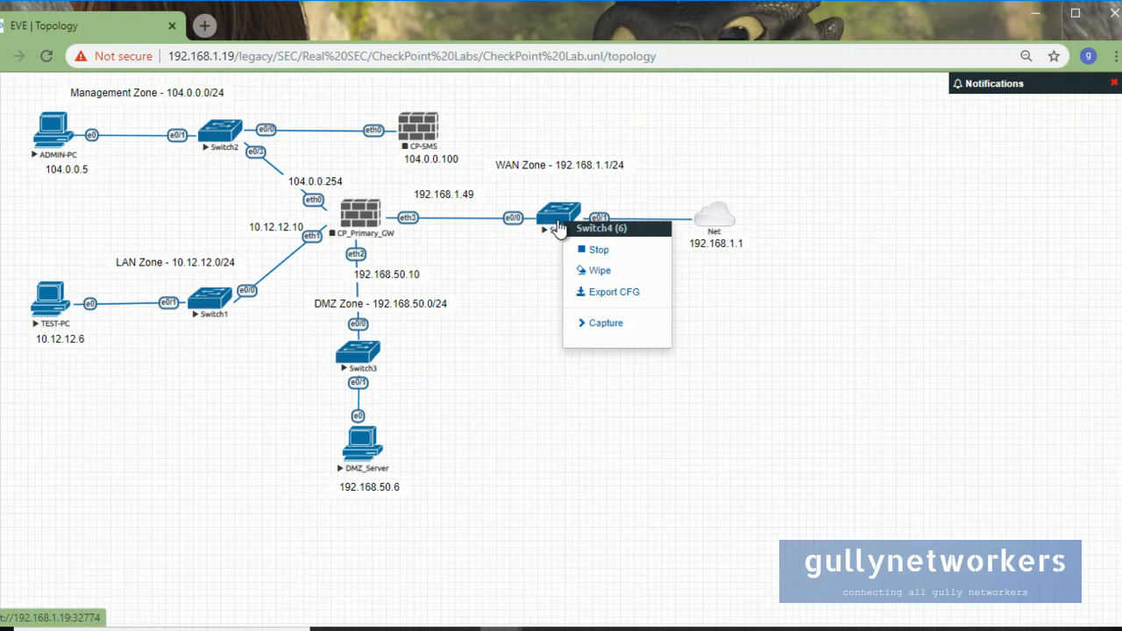
- Stop Switch4 in the WAN zone from its context menu
left_click(598, 248)
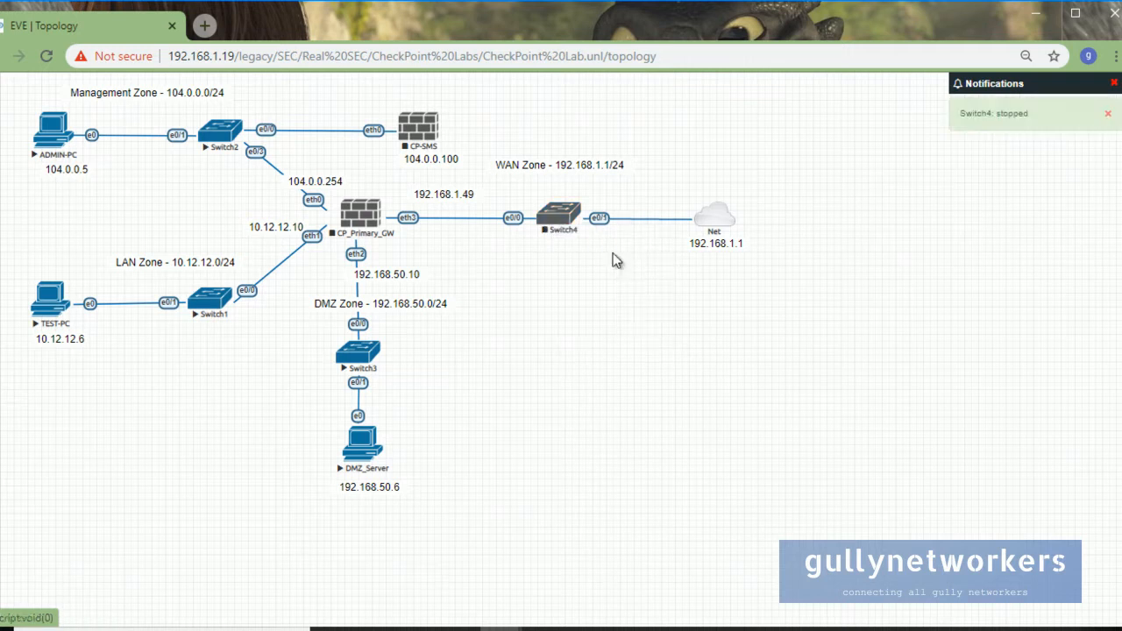
mouse_move(611, 254)
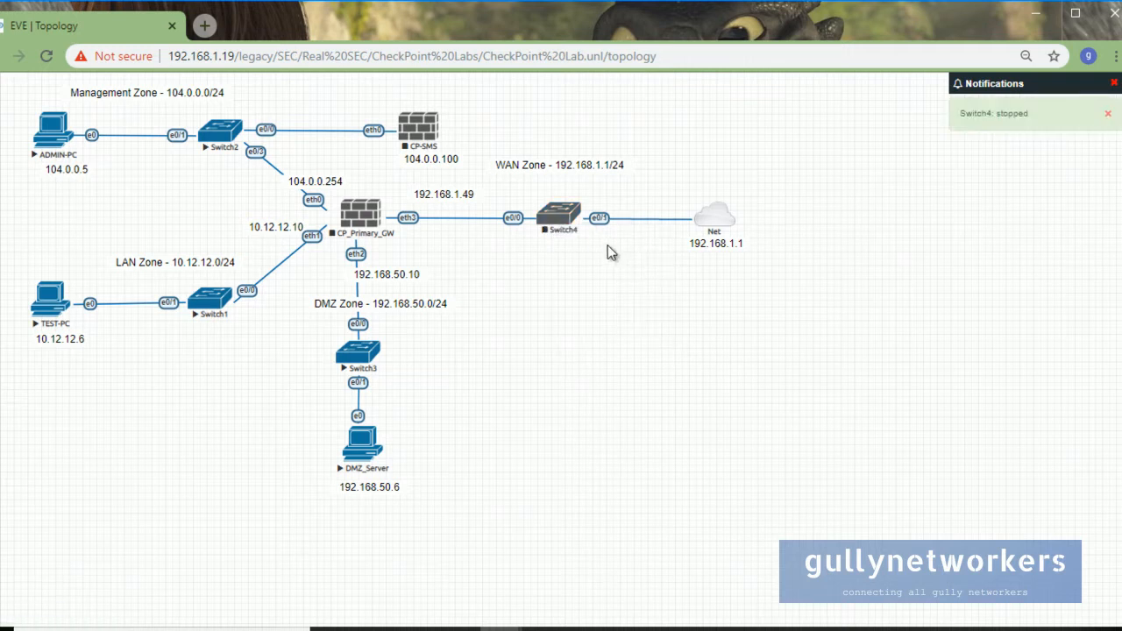
mouse_move(127, 167)
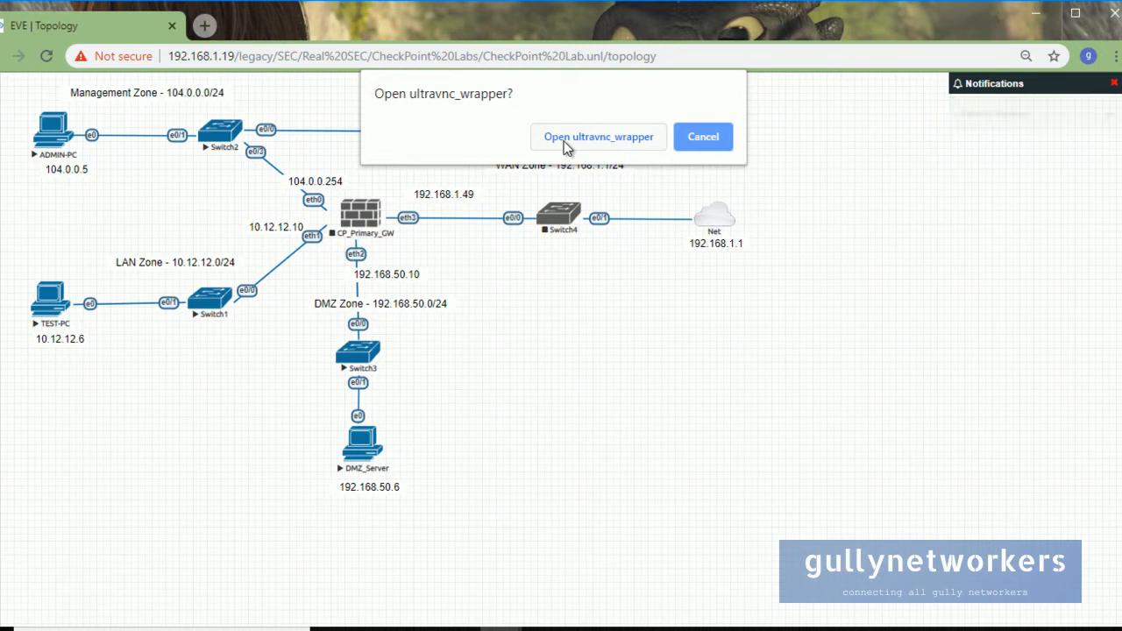
- Shut down ADMIN-PC's Windows 7 session, then close the VNC viewer and dismiss its error
left_click(599, 136)
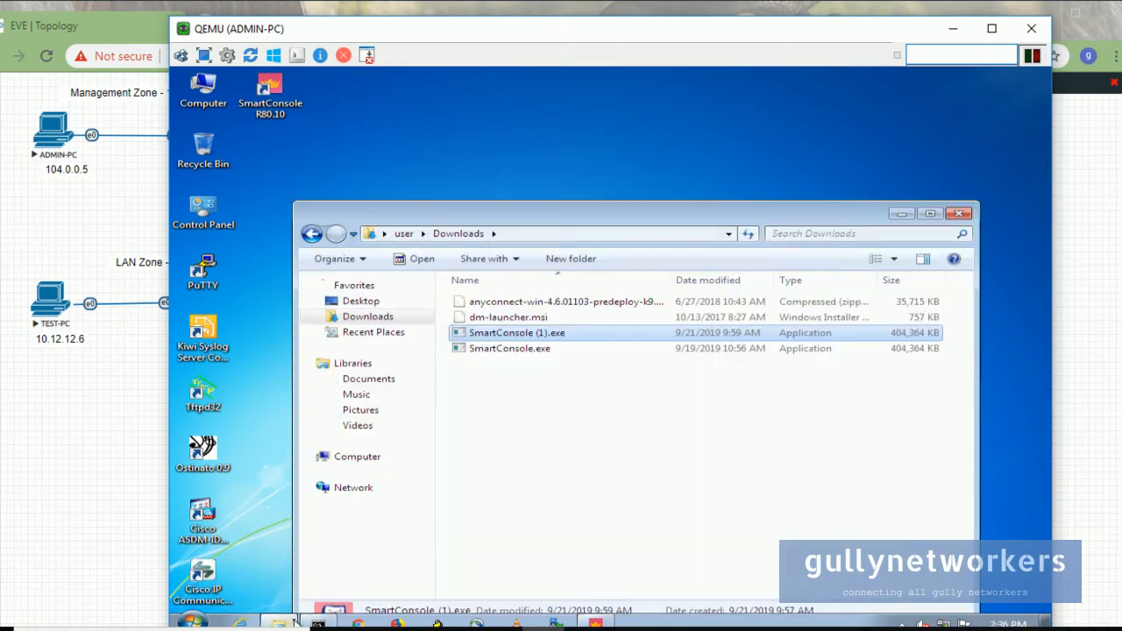
left_click(958, 213)
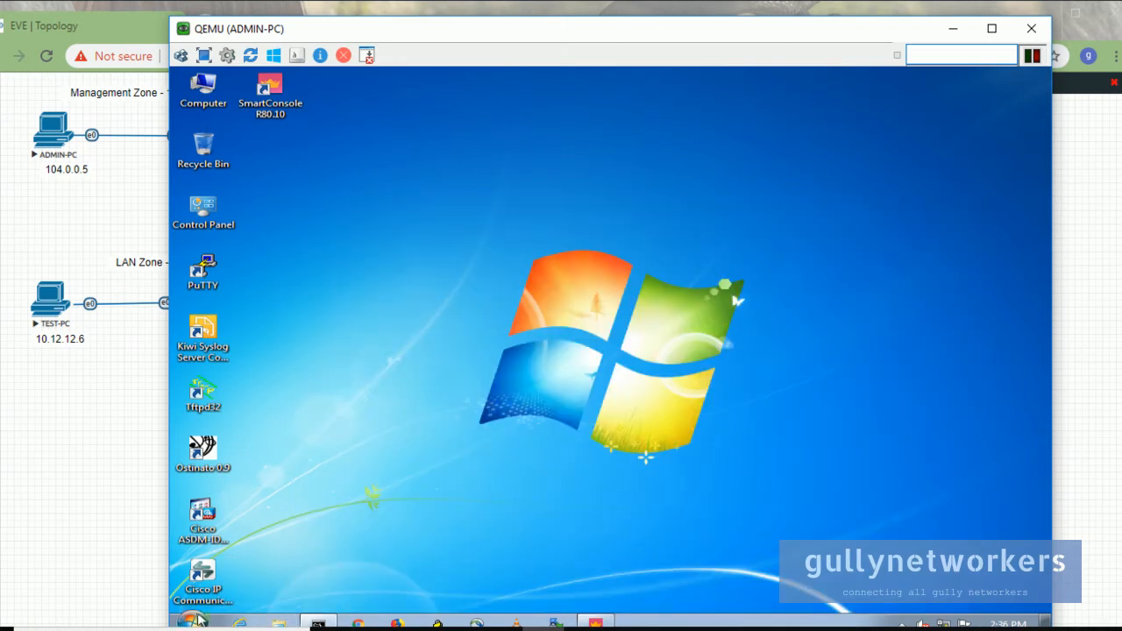
mouse_move(429, 597)
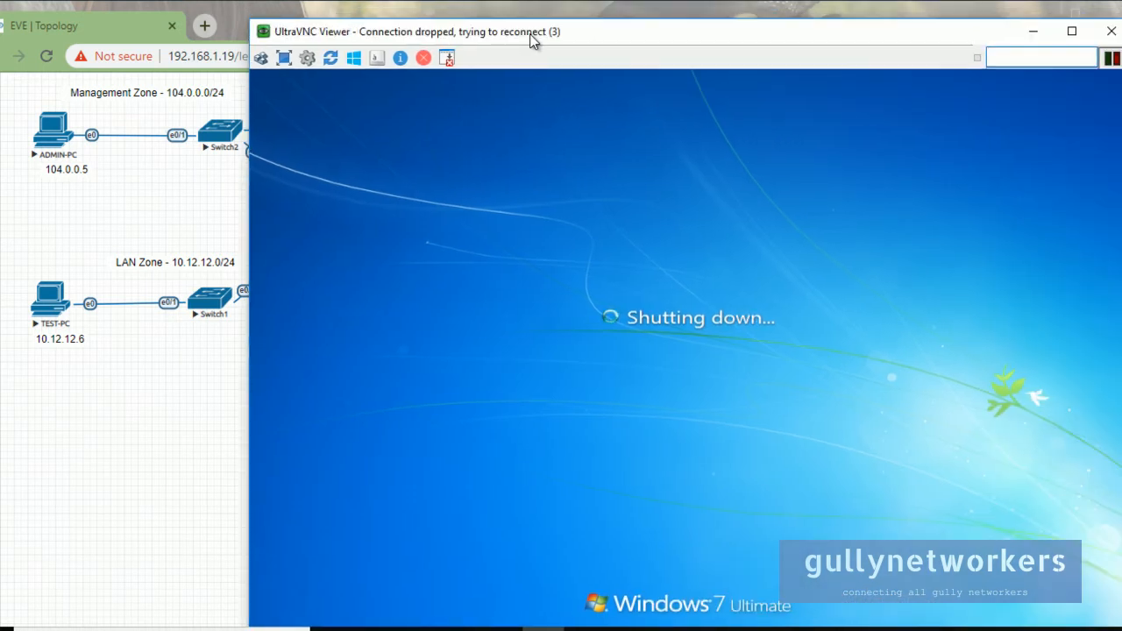
mouse_move(1110, 31)
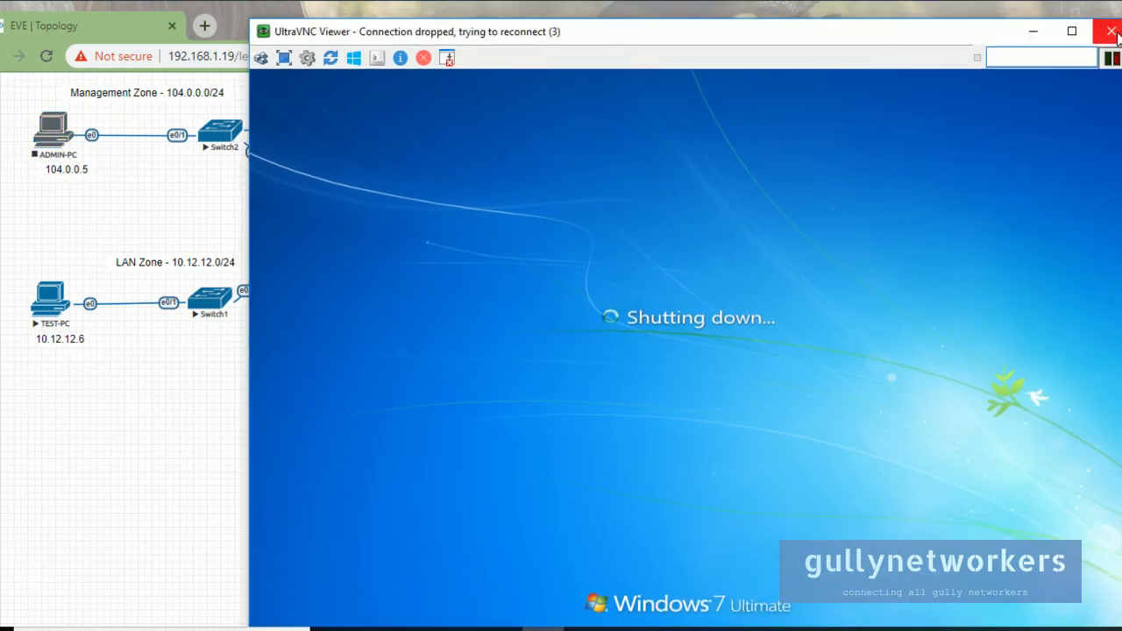
left_click(1111, 31)
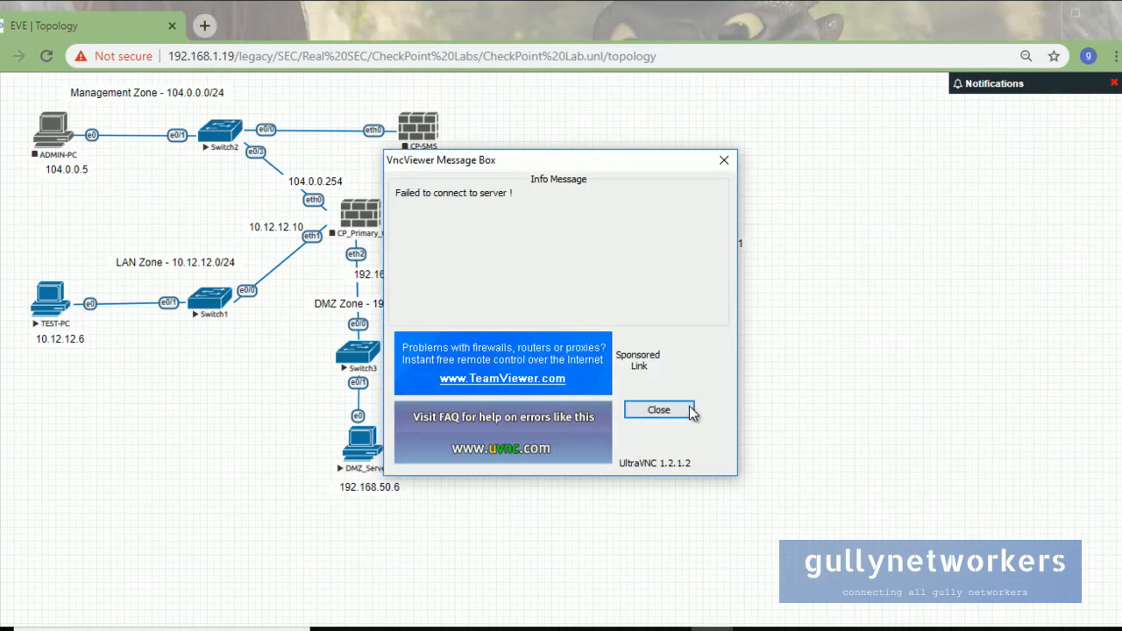
left_click(657, 409)
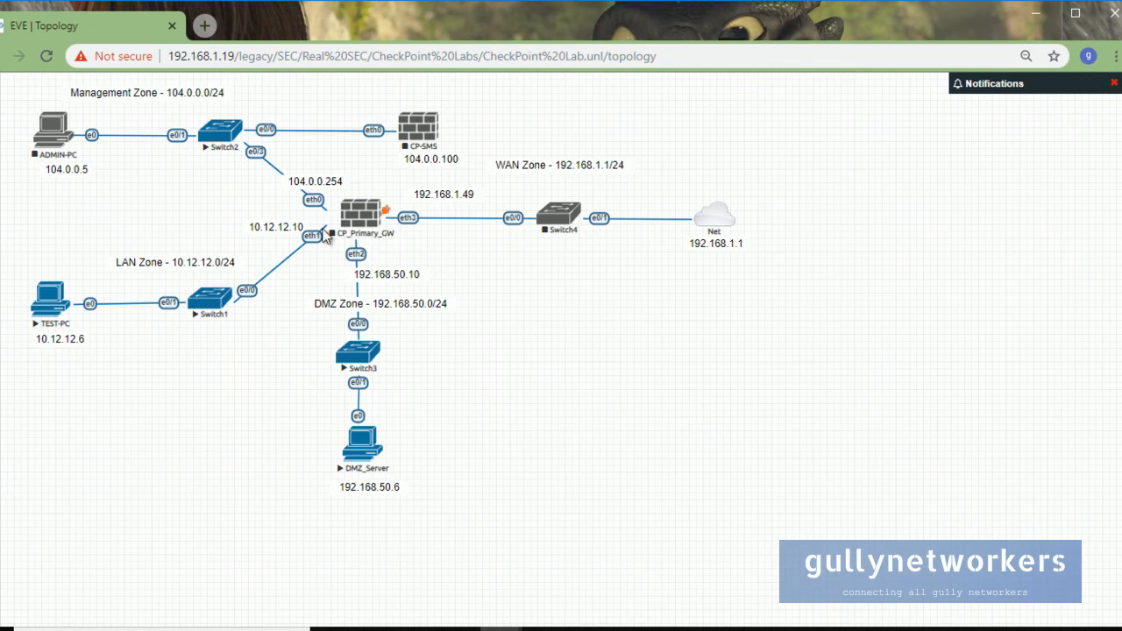
- Stop Switch2, then use More actions > Stop all nodes for the rest of the lab
right_click(220, 131)
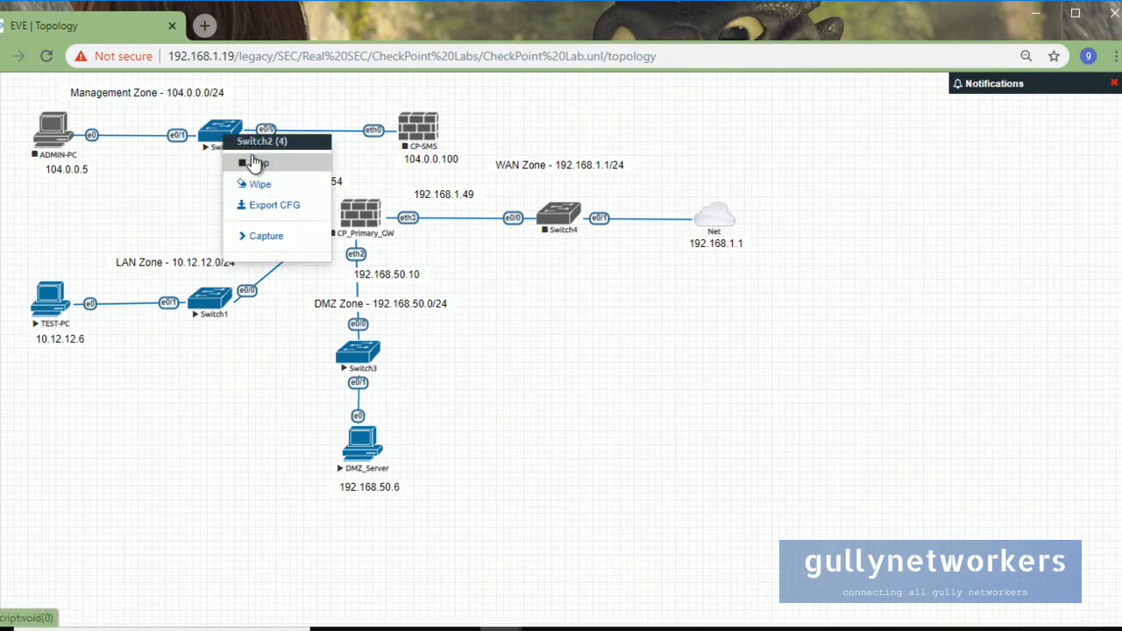
left_click(255, 162)
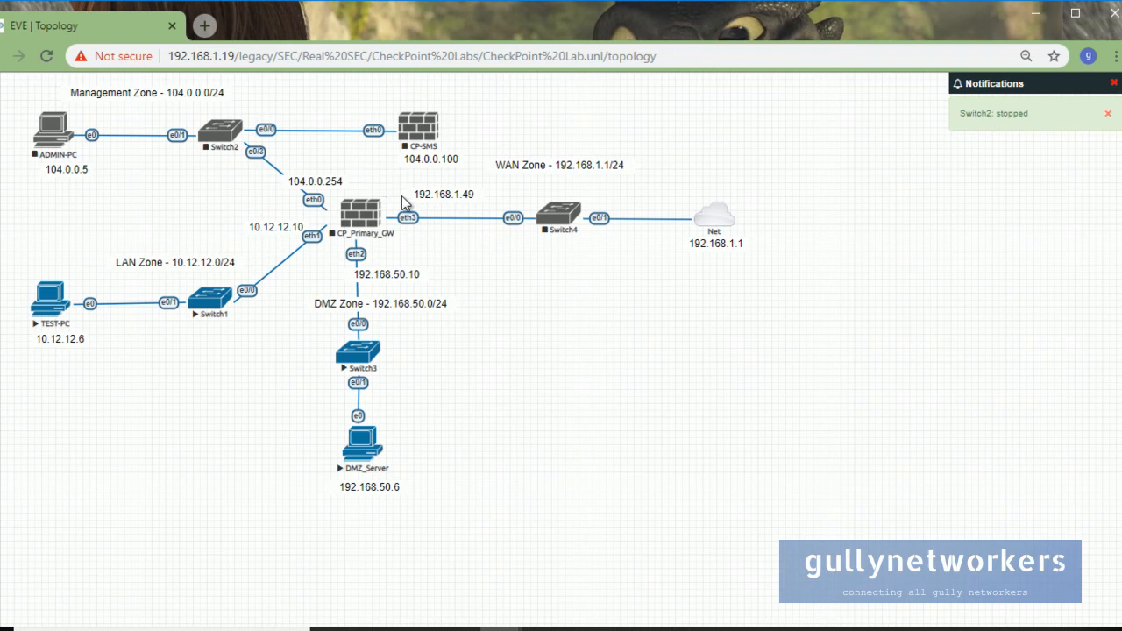
mouse_move(77, 305)
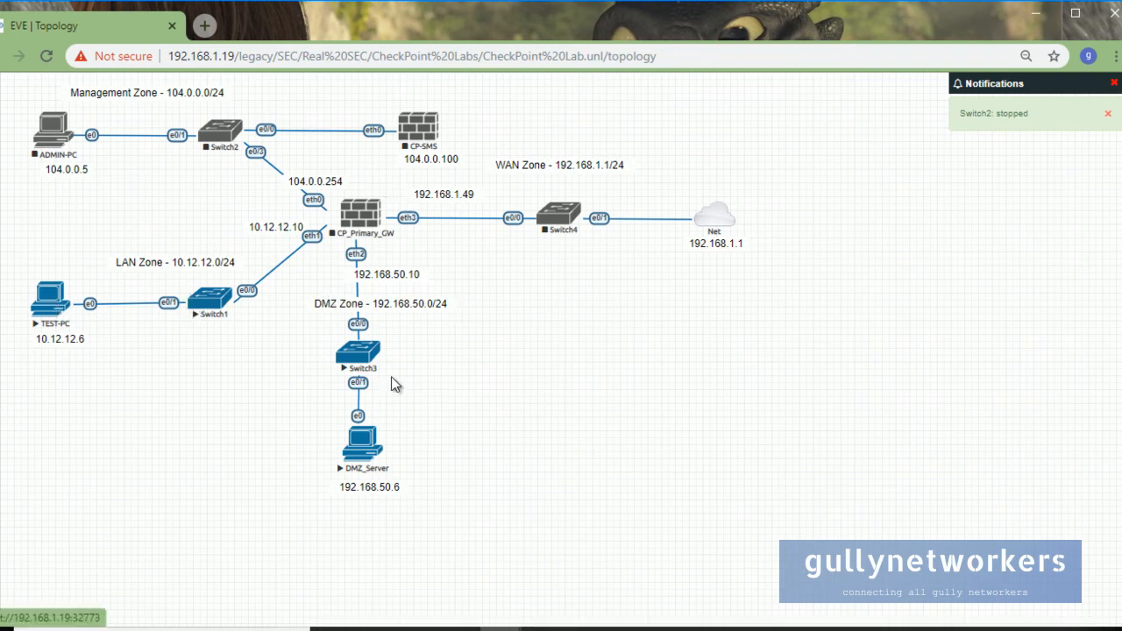
mouse_move(88, 330)
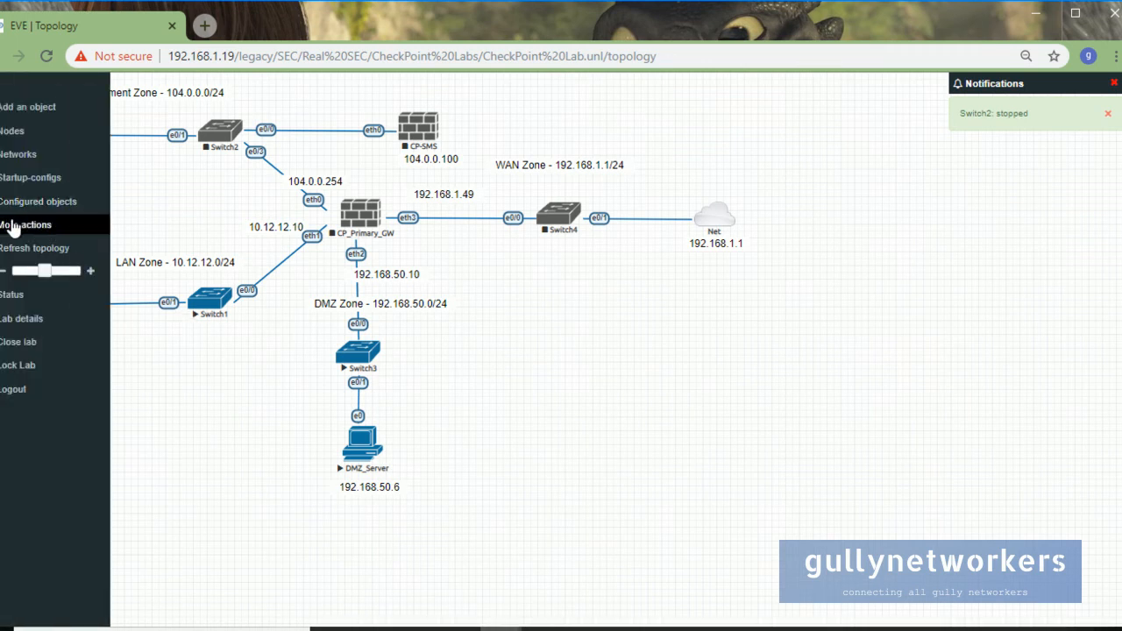
left_click(25, 225)
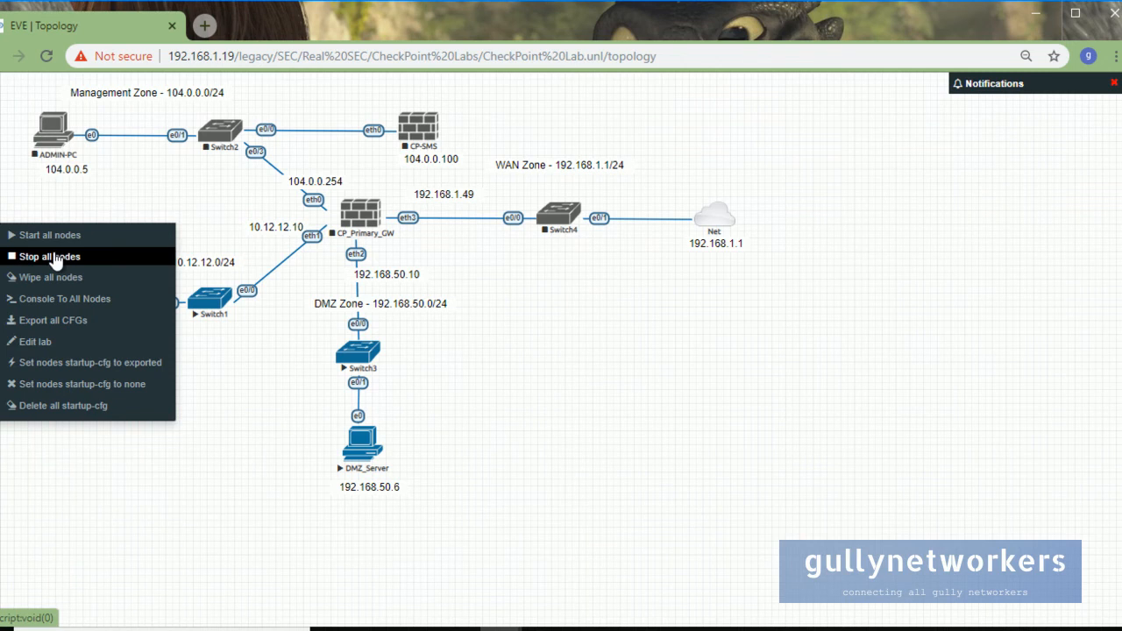
left_click(49, 256)
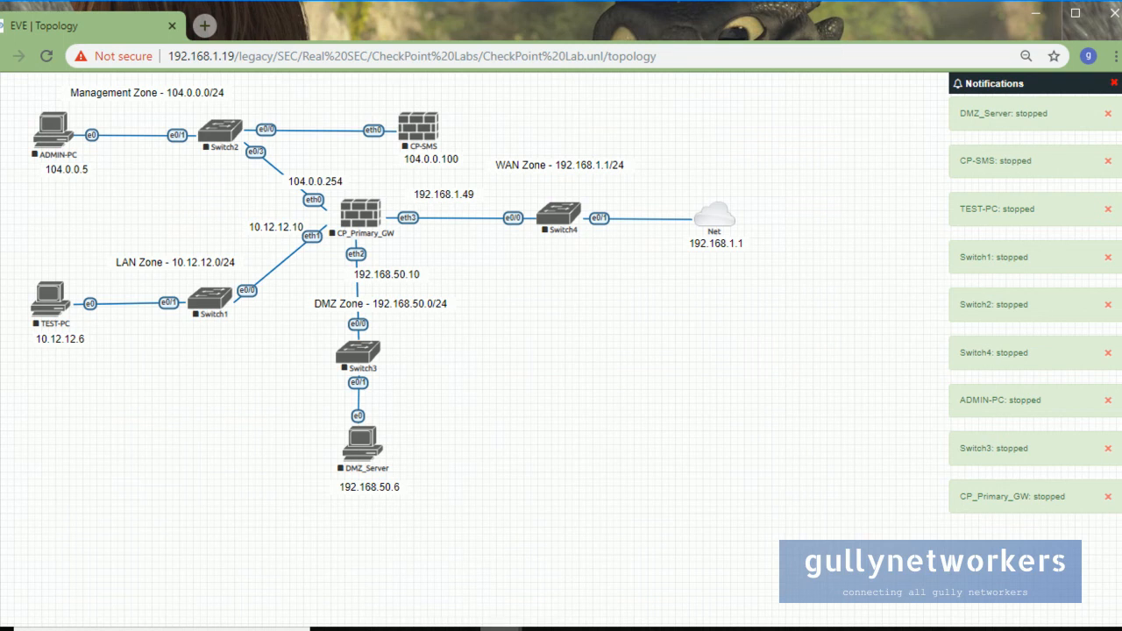
mouse_move(462, 622)
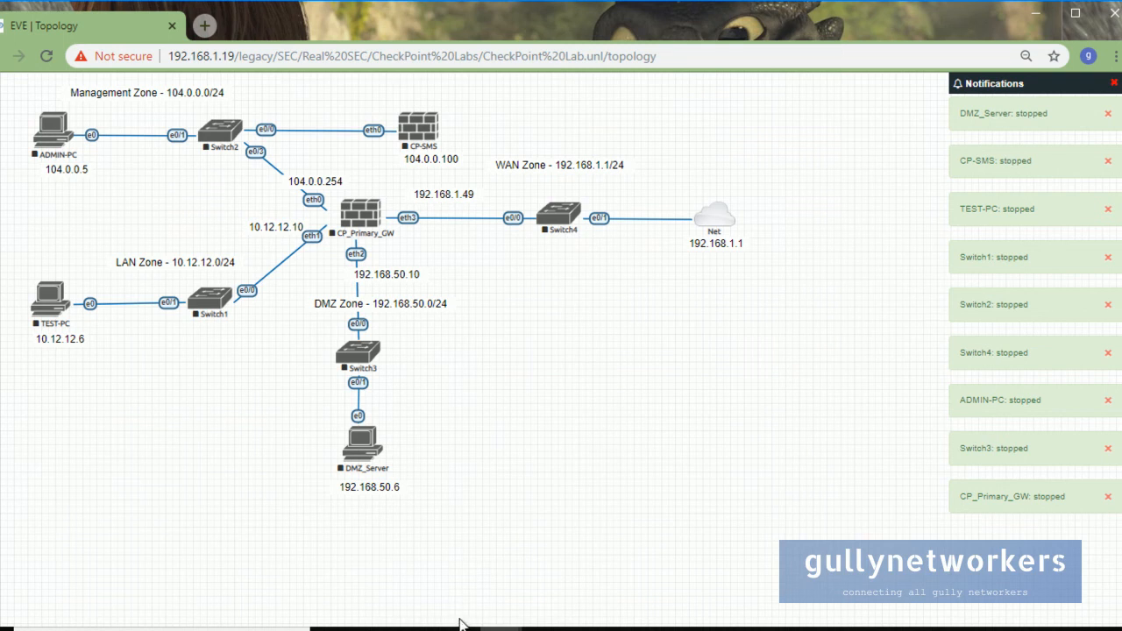
mouse_move(539, 445)
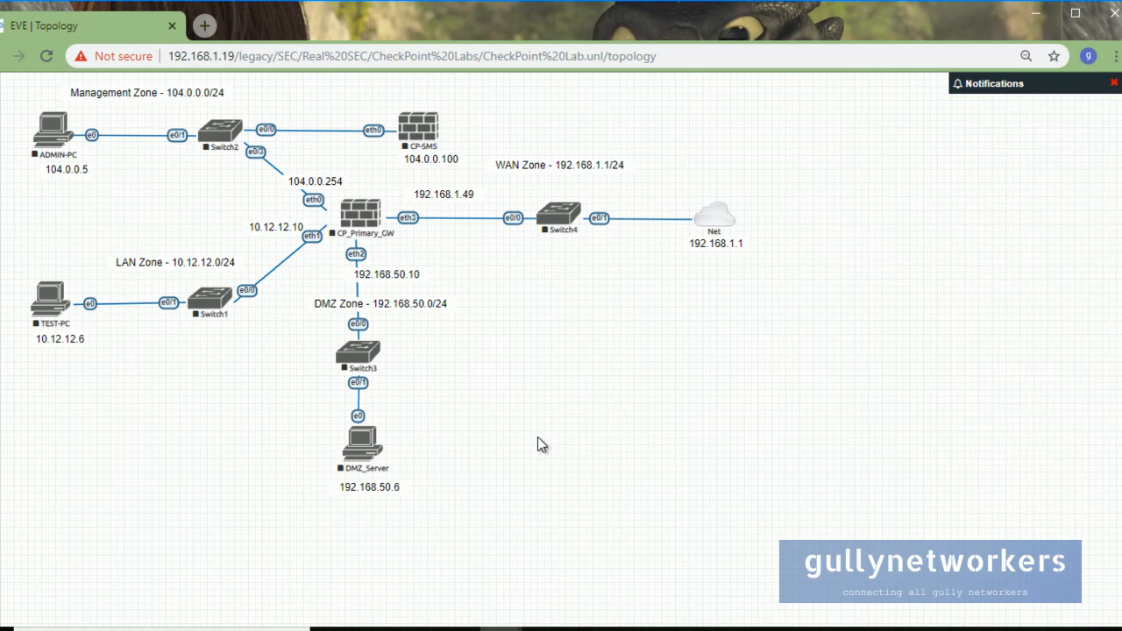
mouse_move(610, 559)
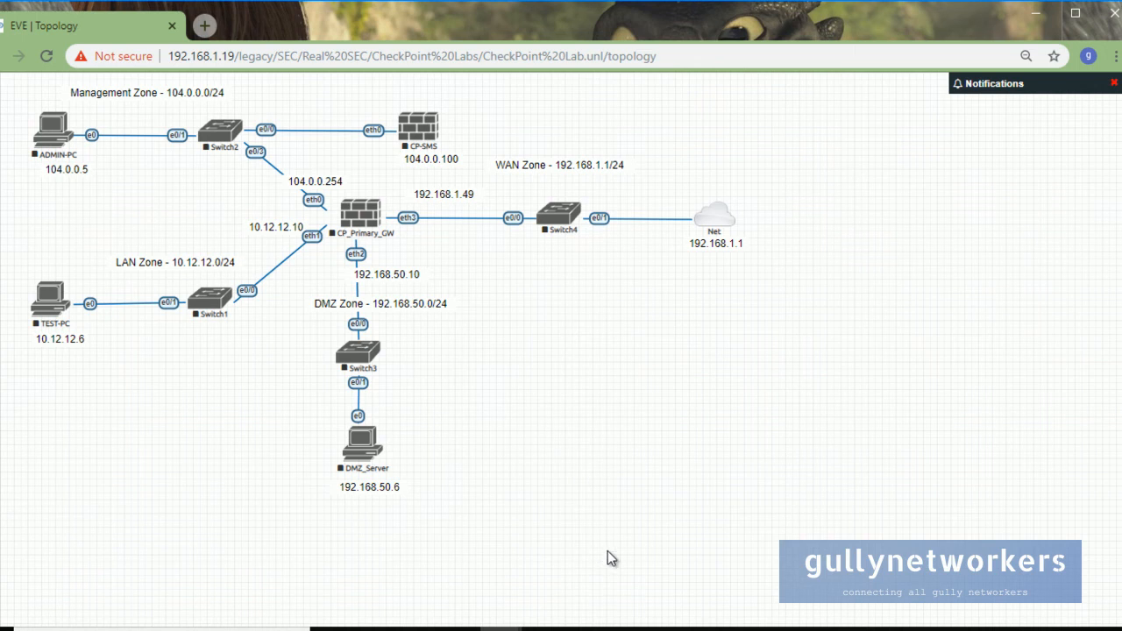